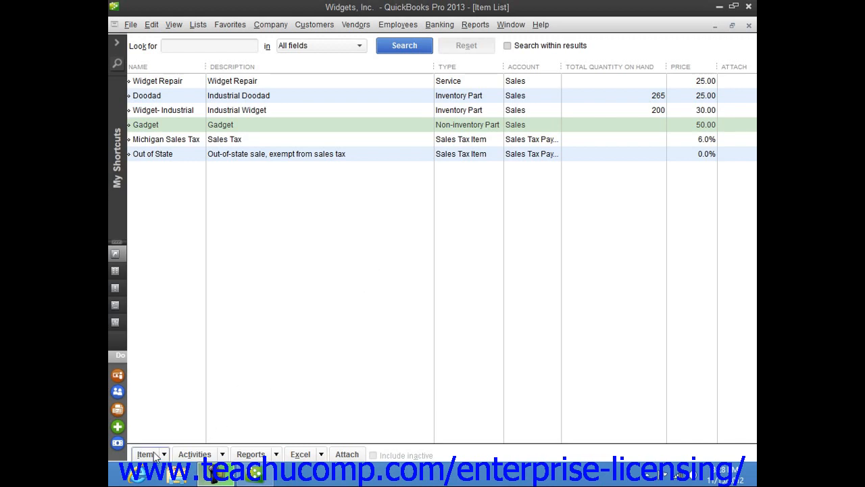
Begin a new item from the Item List's Item menu
left_click(147, 454)
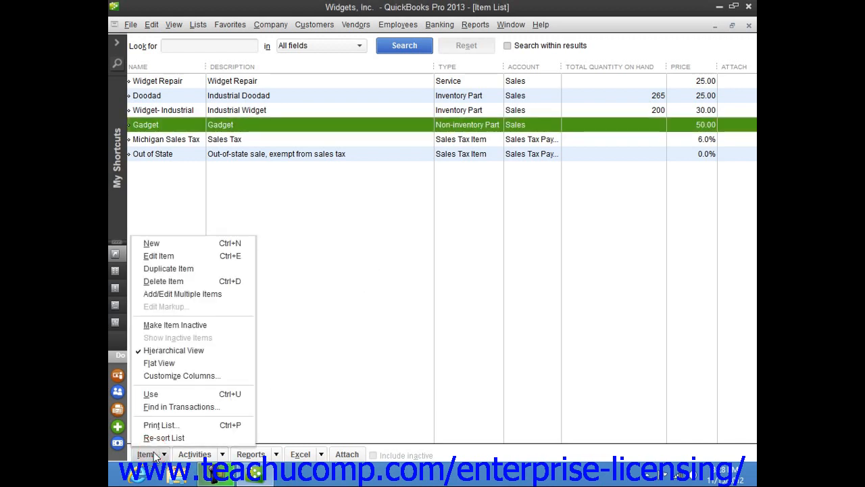
mouse_move(180, 243)
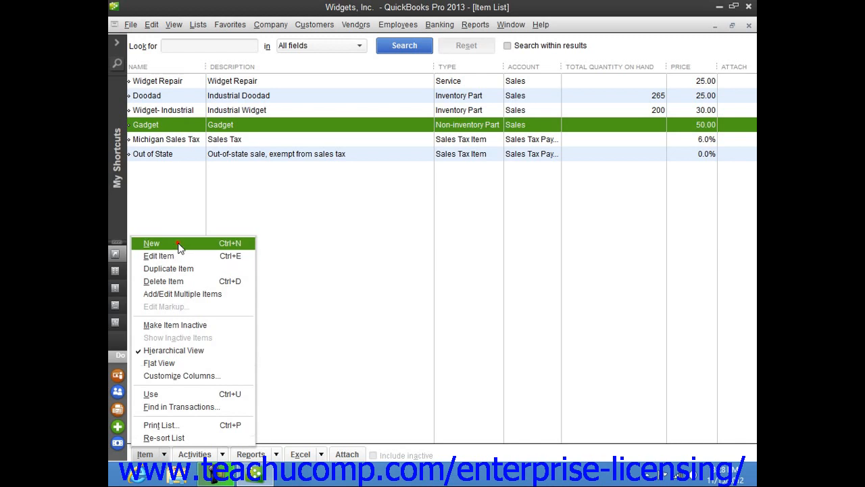
left_click(151, 243)
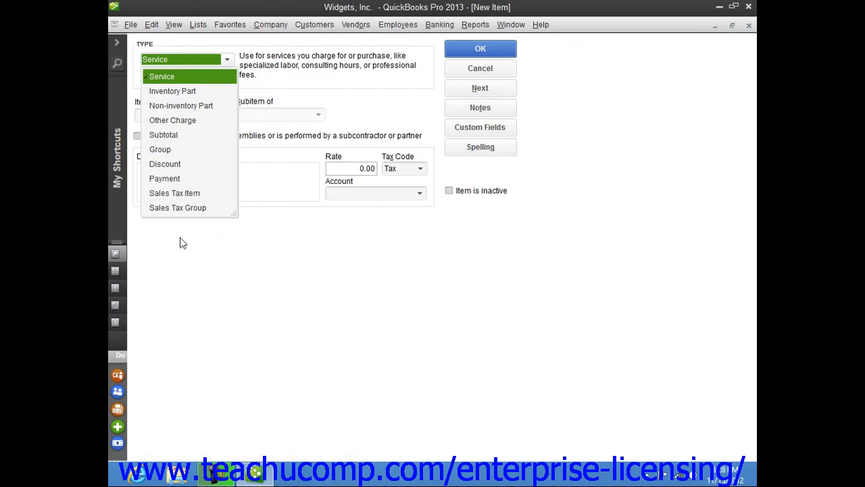
Choose Other Charge as the type and name the item 'Blueprint photocopying'
left_click(173, 119)
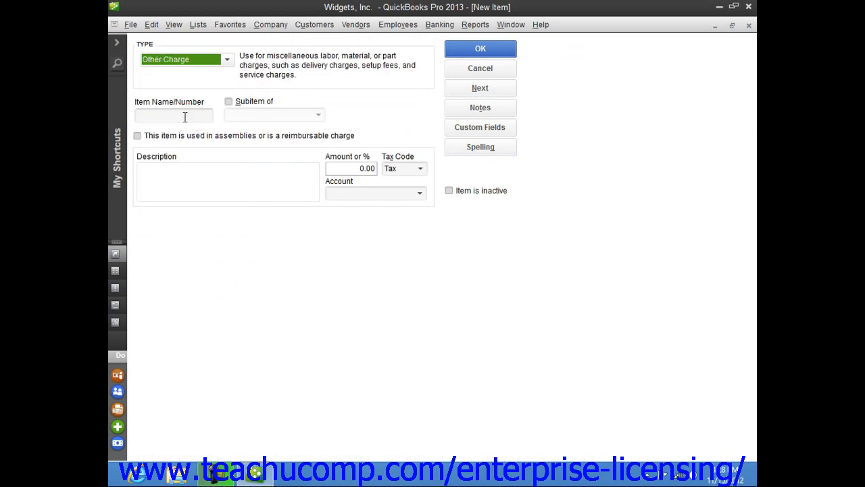
left_click(173, 115)
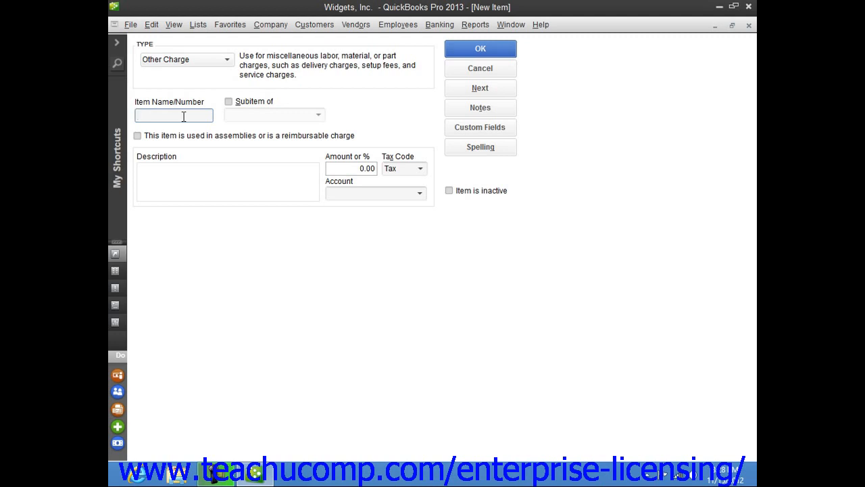
type("B")
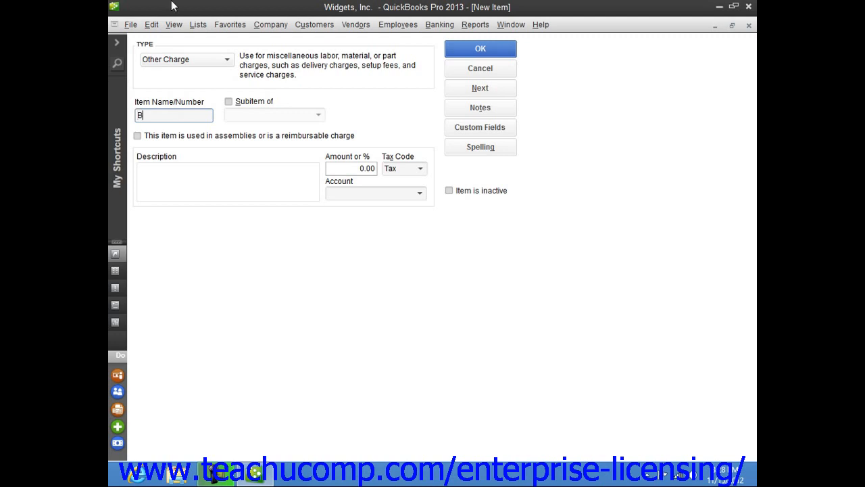
type("luepr")
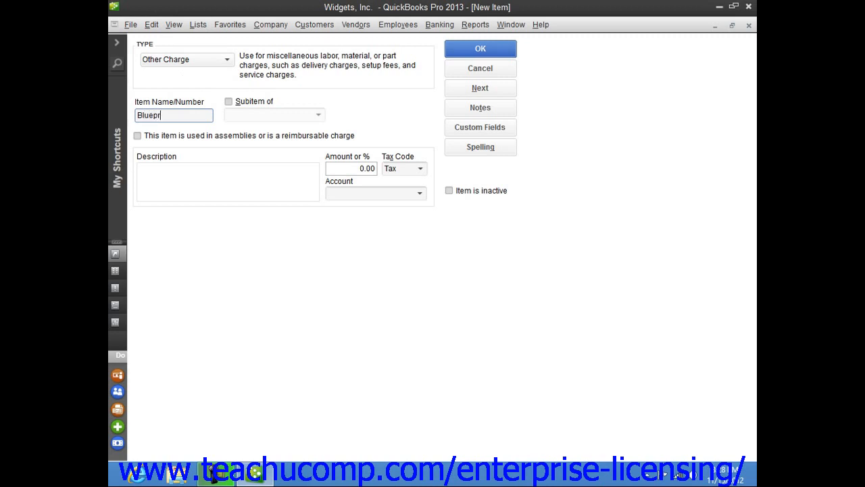
type("int p")
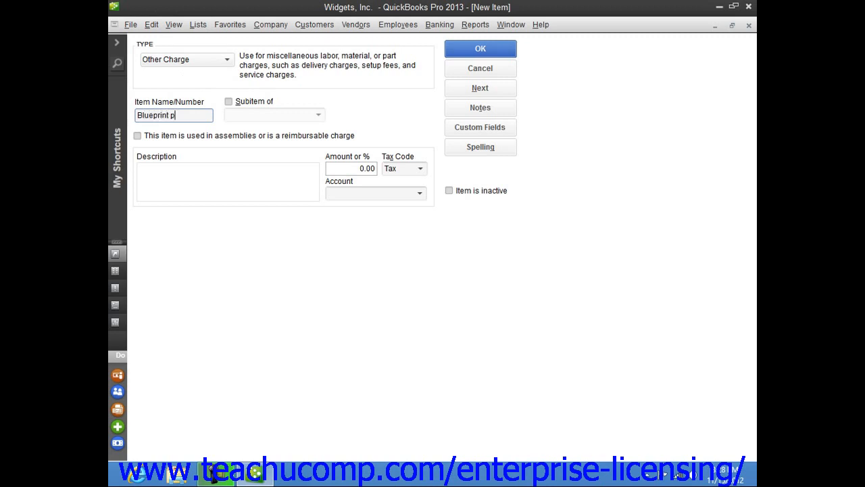
type("hotocopying")
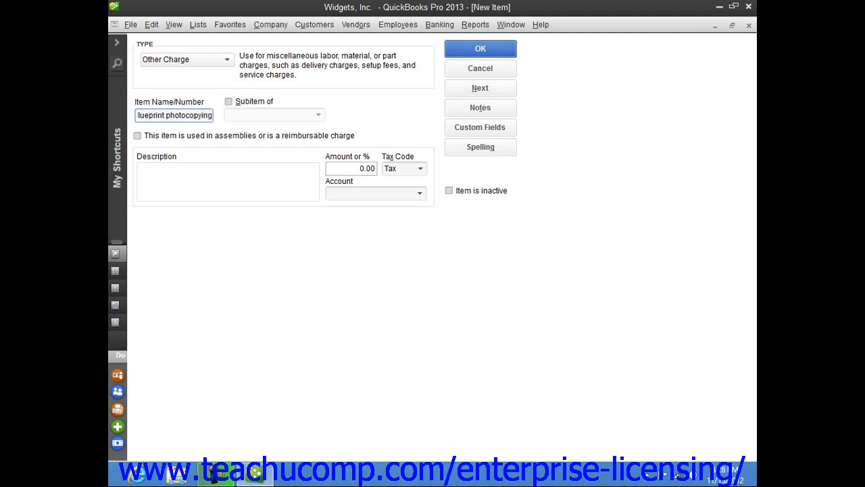
mouse_move(162, 6)
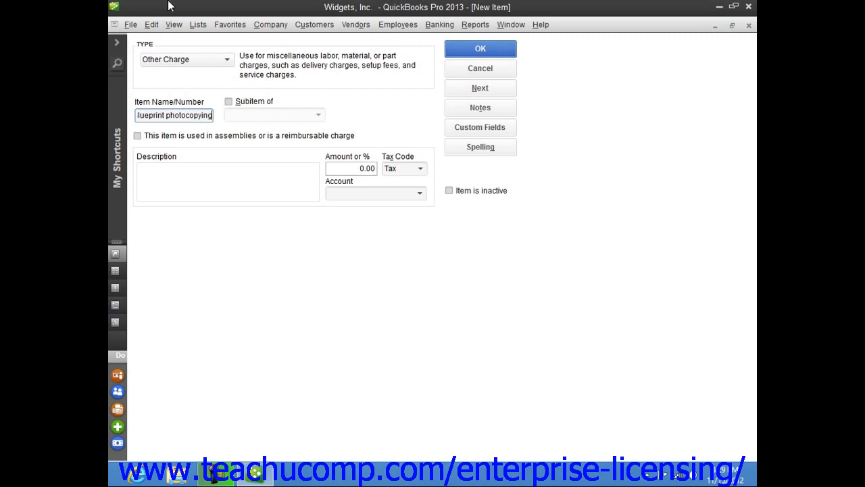
mouse_move(292, 109)
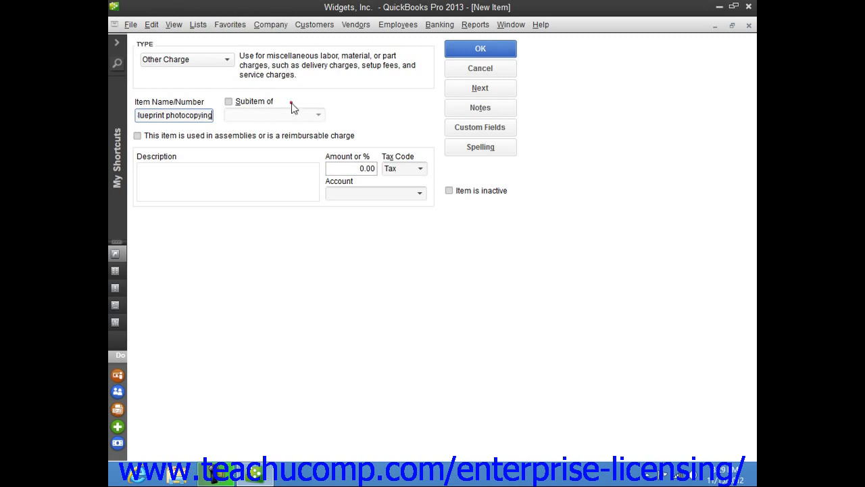
mouse_move(297, 100)
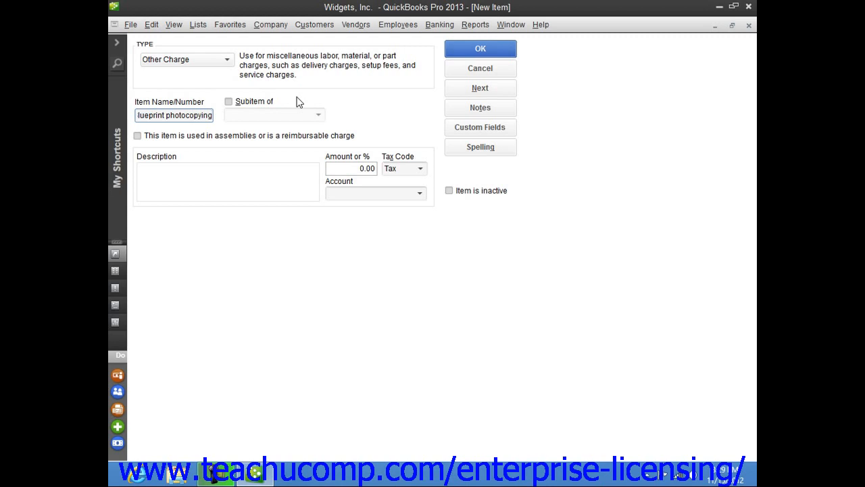
mouse_move(291, 123)
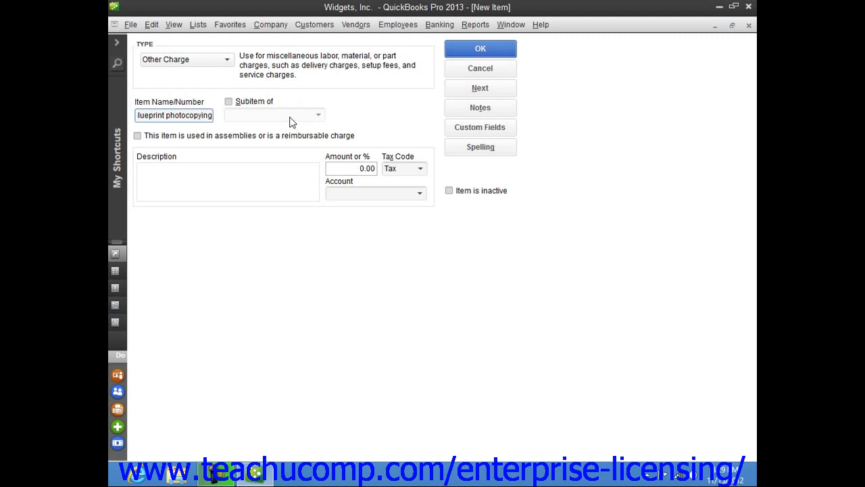
left_click(173, 115)
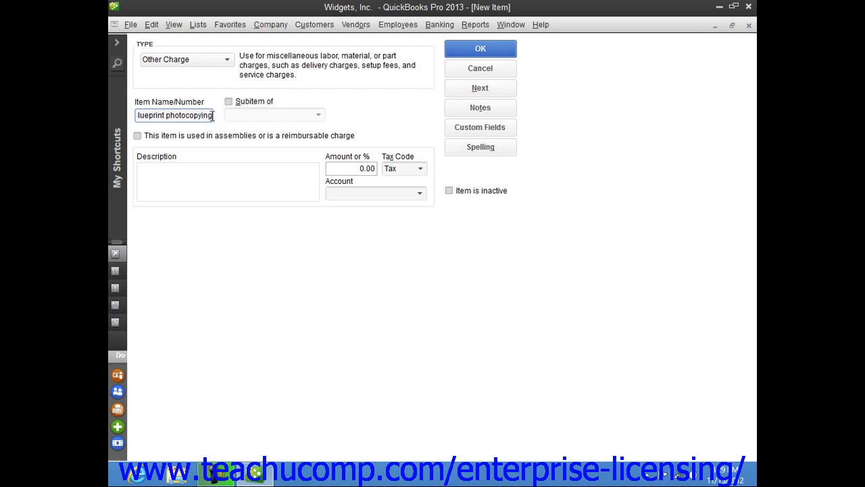
double_click(204, 115)
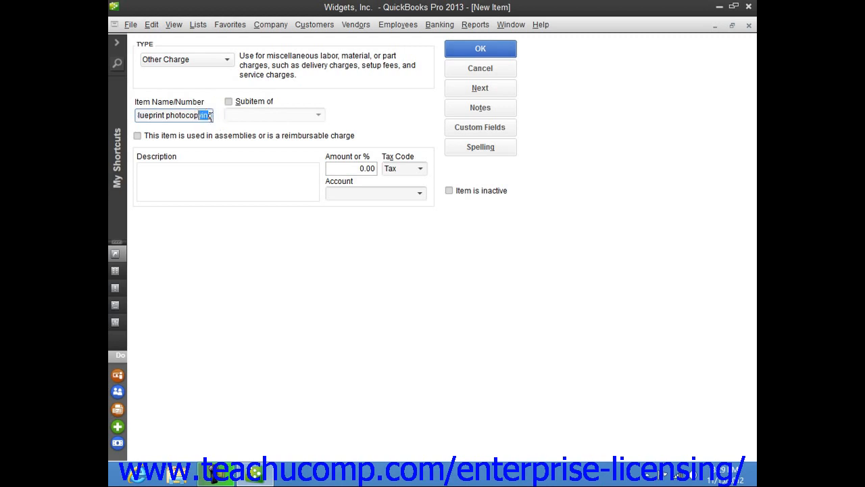
right_click(173, 115)
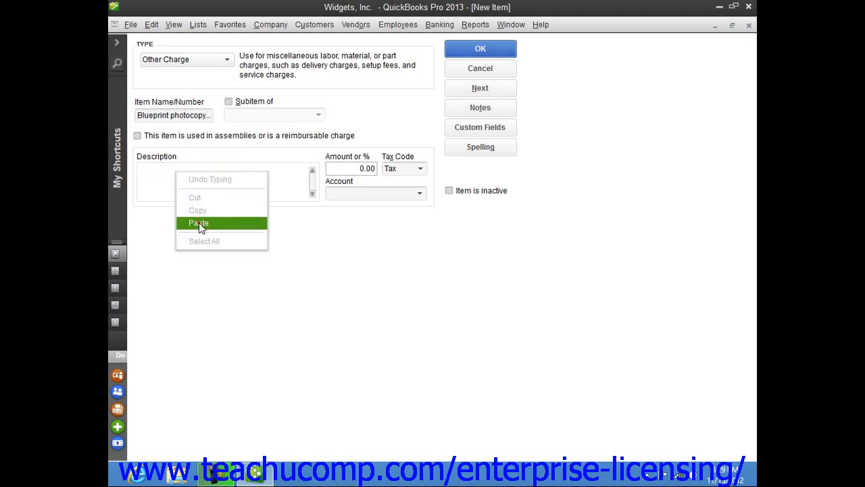
left_click(198, 222)
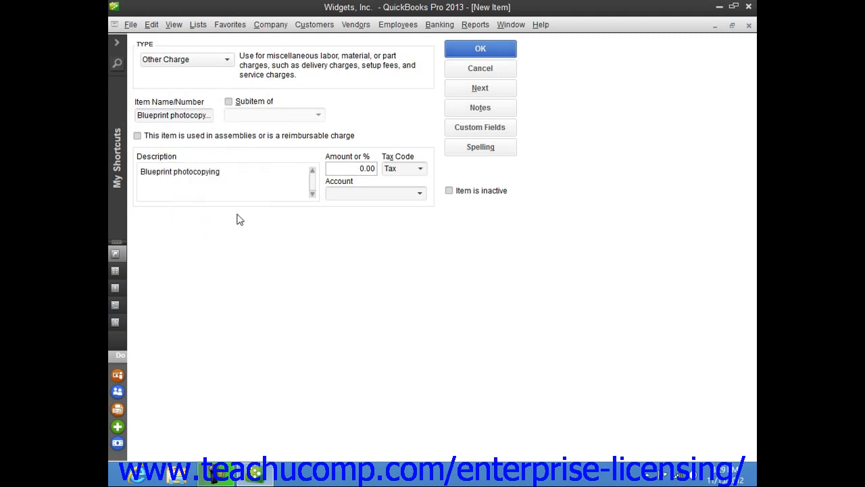
mouse_move(248, 216)
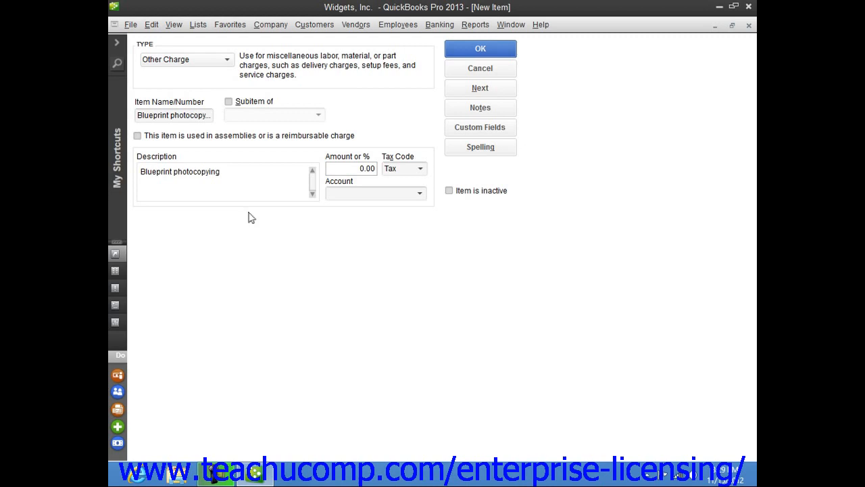
mouse_move(332, 218)
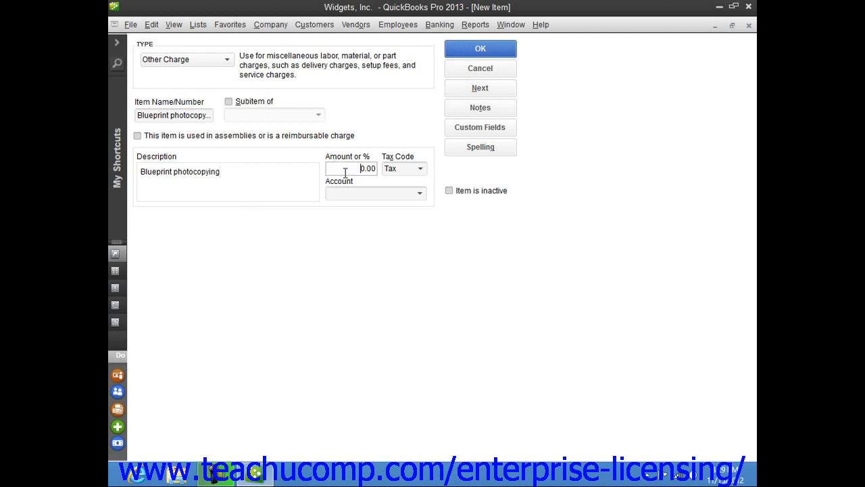
mouse_move(351, 167)
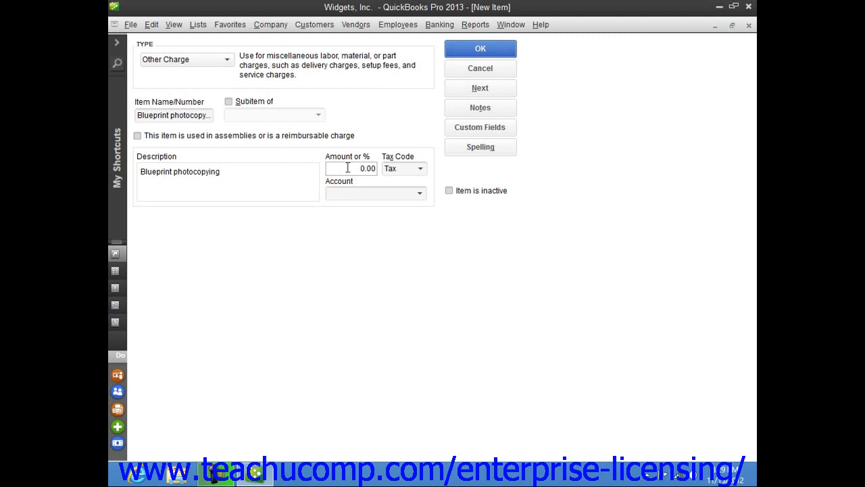
mouse_move(352, 167)
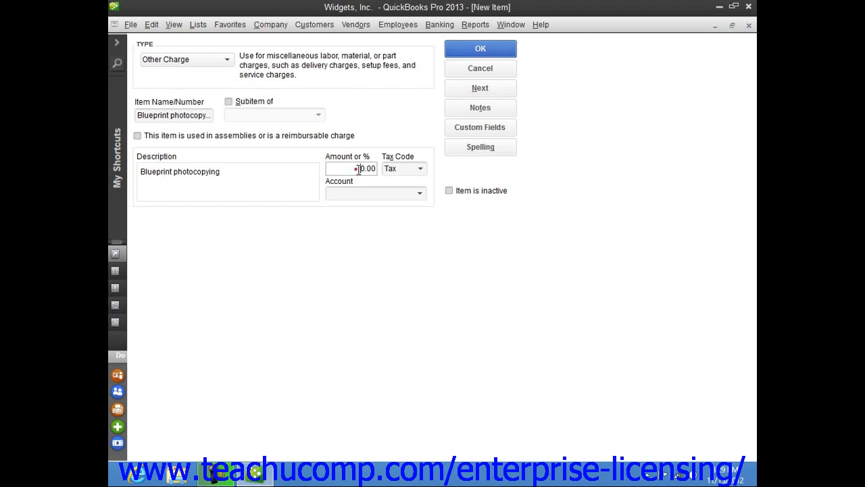
Give the charge an amount of 5, tax code Non, and the Sales account
triple_click(352, 168)
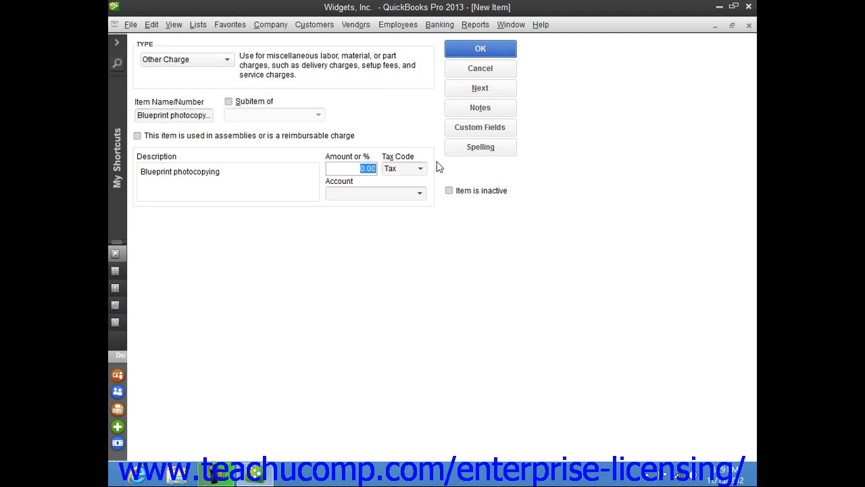
type("5")
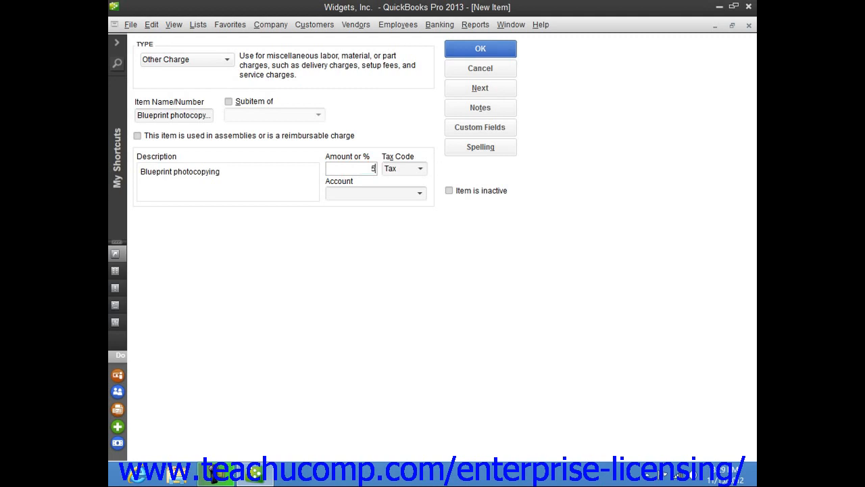
mouse_move(429, 174)
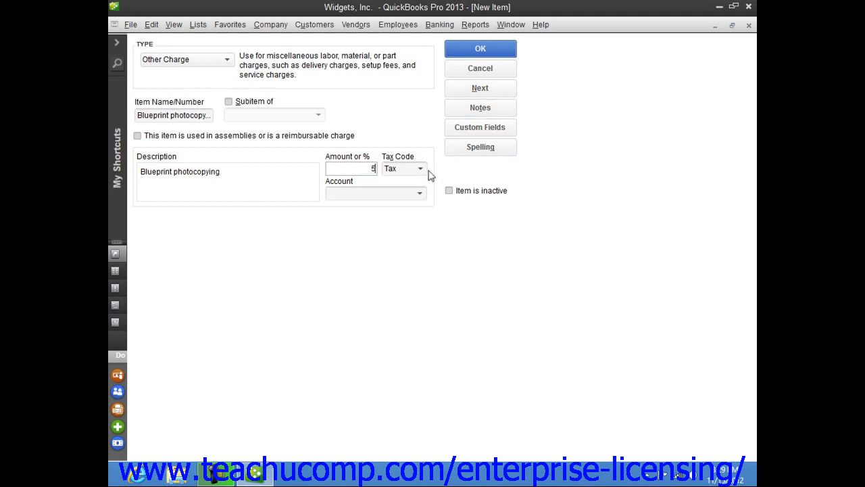
mouse_move(425, 171)
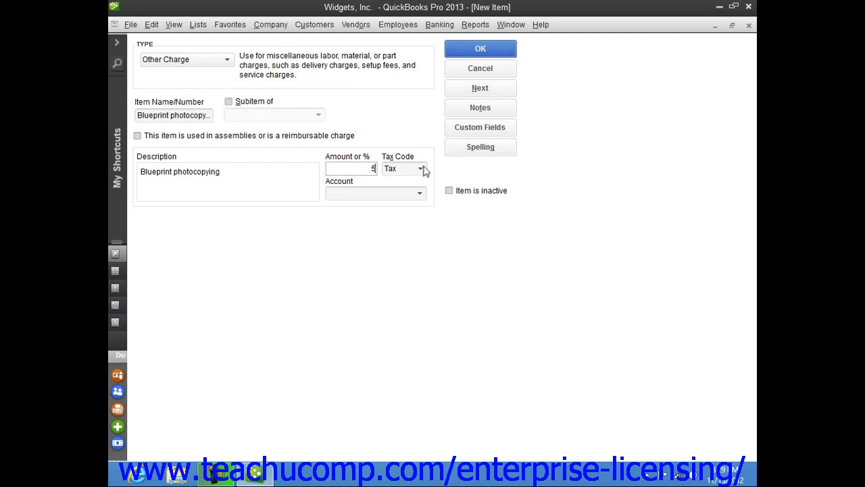
left_click(422, 169)
type("Non")
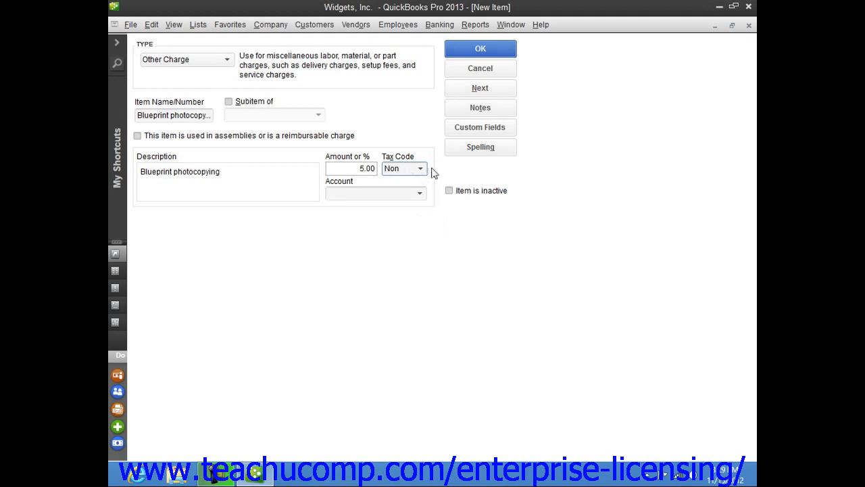
mouse_move(435, 159)
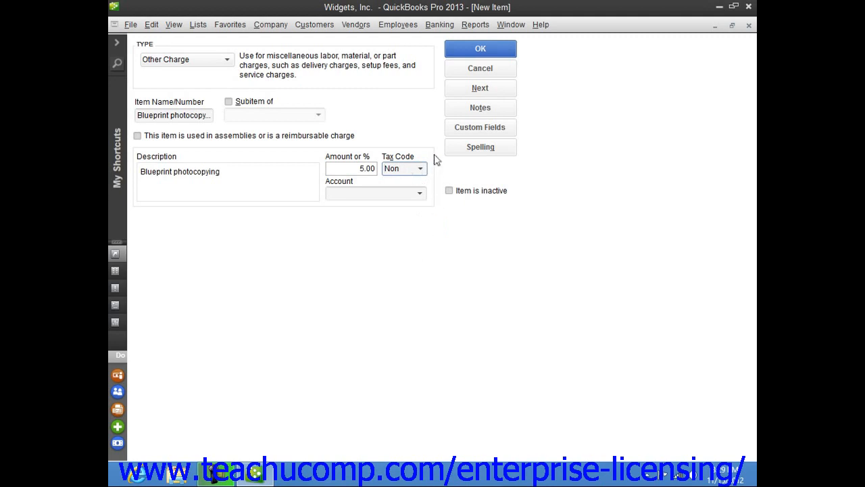
mouse_move(427, 200)
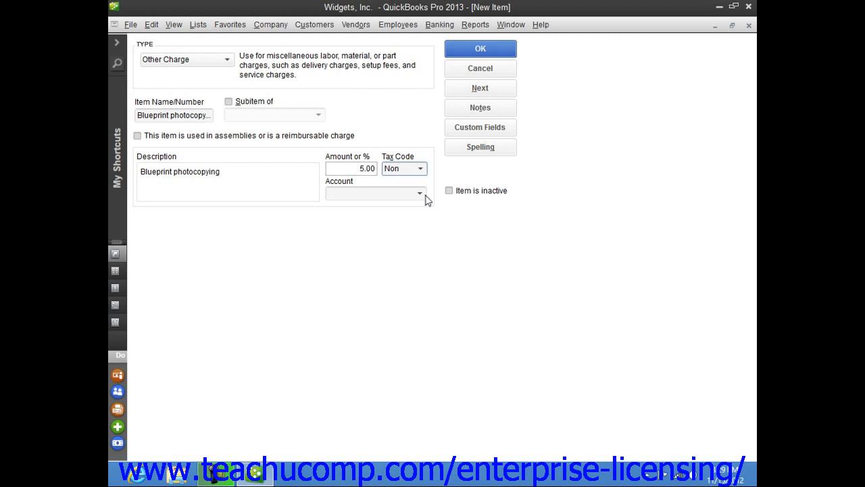
left_click(419, 192)
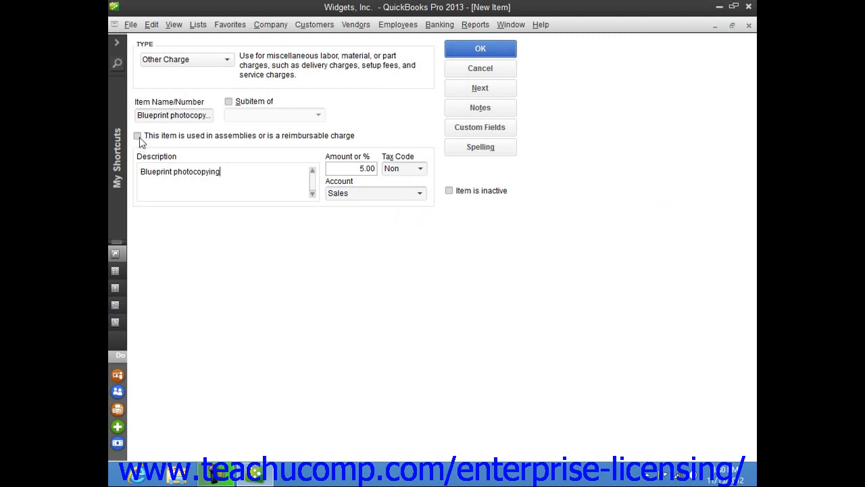
Toggle the reimbursable-charge option on to view purchase and sales details, then off
left_click(138, 135)
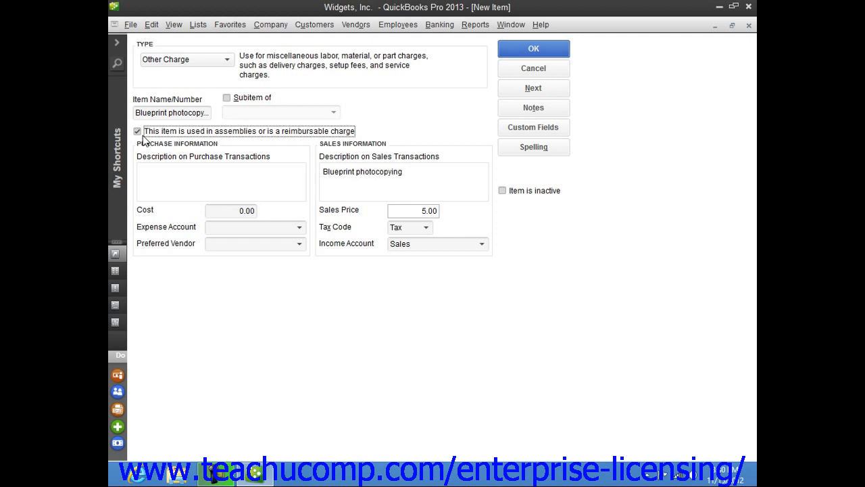
mouse_move(179, 148)
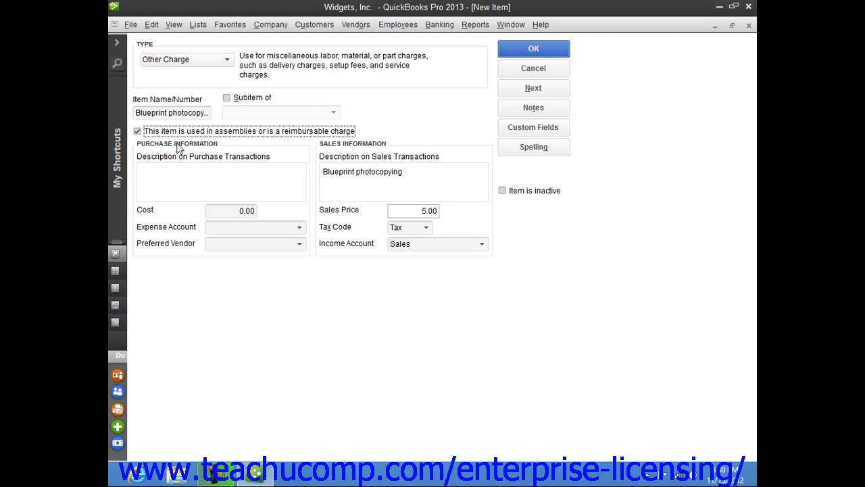
mouse_move(214, 171)
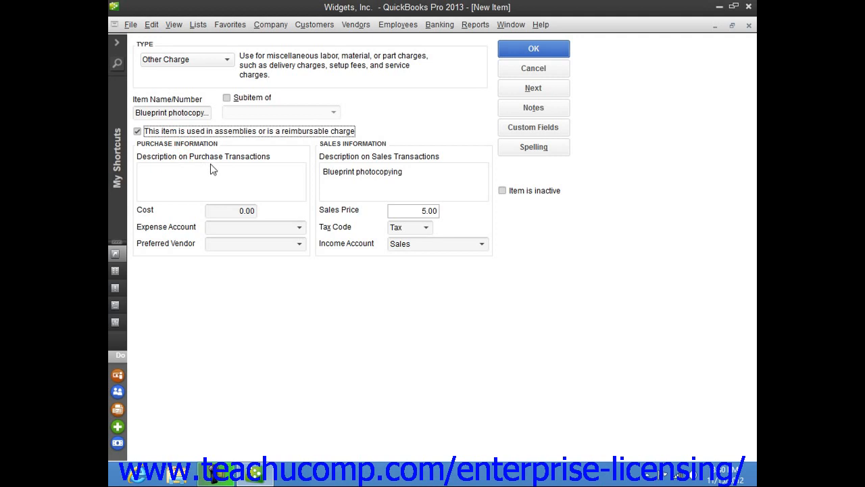
mouse_move(338, 151)
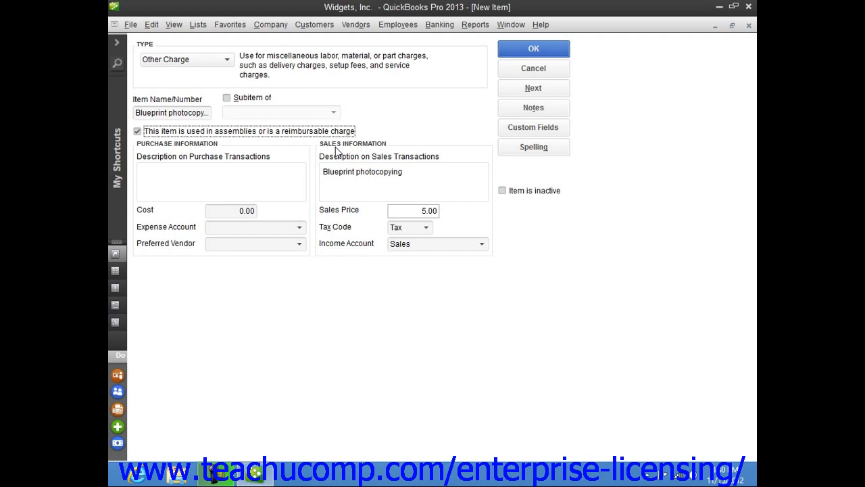
left_click(137, 131)
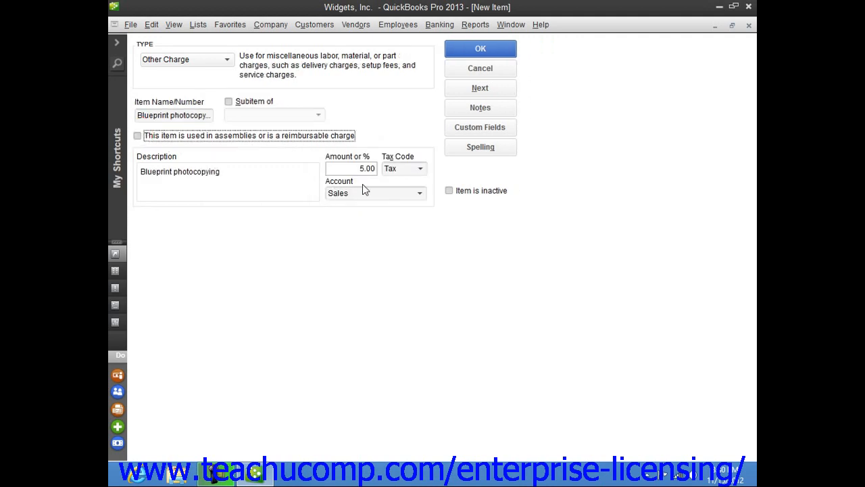
mouse_move(465, 70)
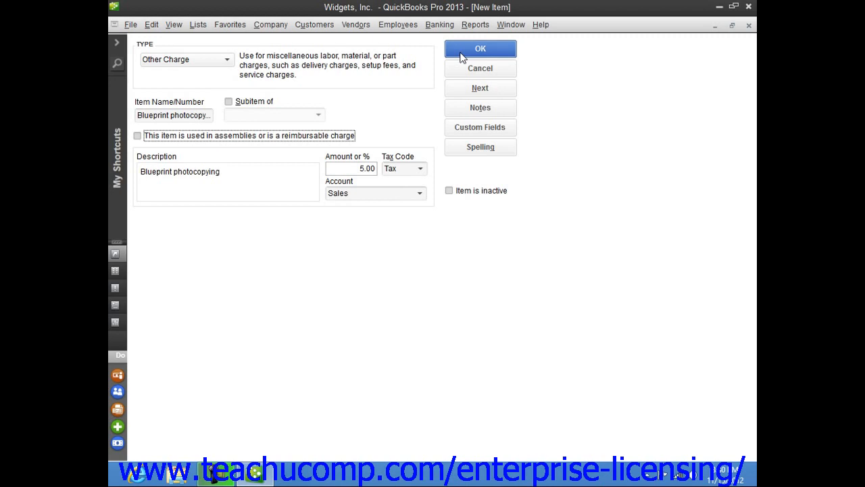
Confirm the new item so Blueprint photocopying appears in the Item List
left_click(479, 49)
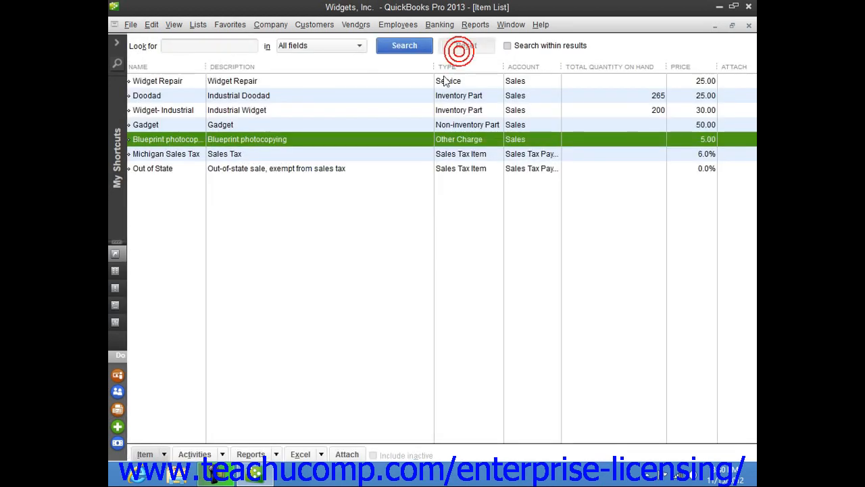